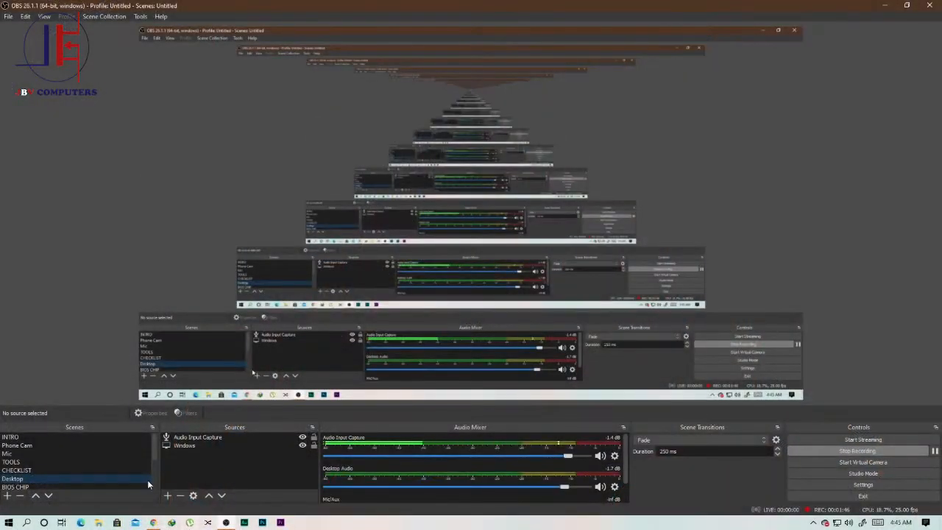
Bring up the Chrome window and start a new blank tab.
click(484, 9)
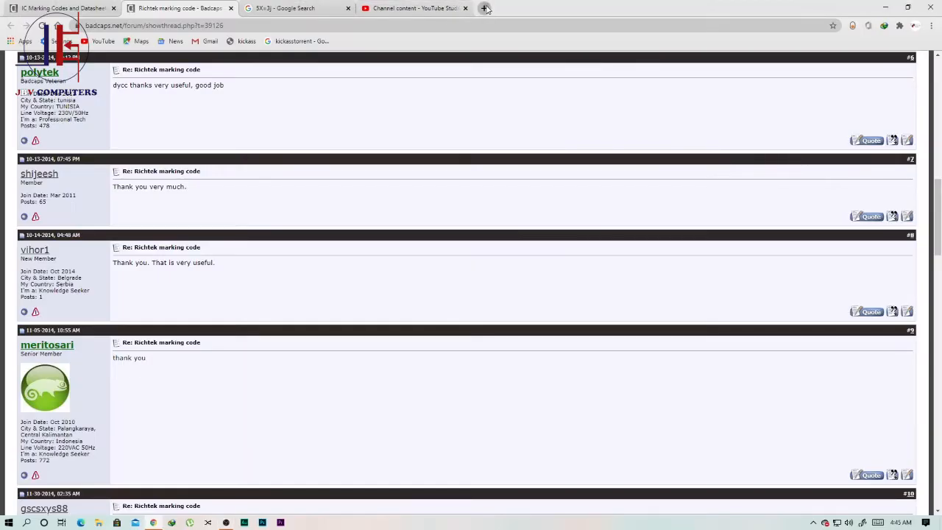
click(485, 9)
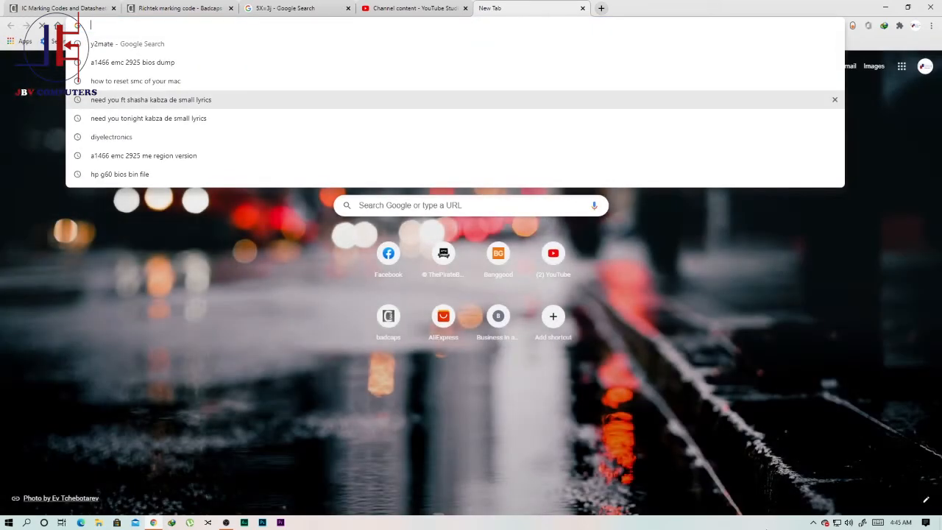
Search Google for "how to test a desktop power supply" from the address bar.
click(863, 521)
text(how to test a)
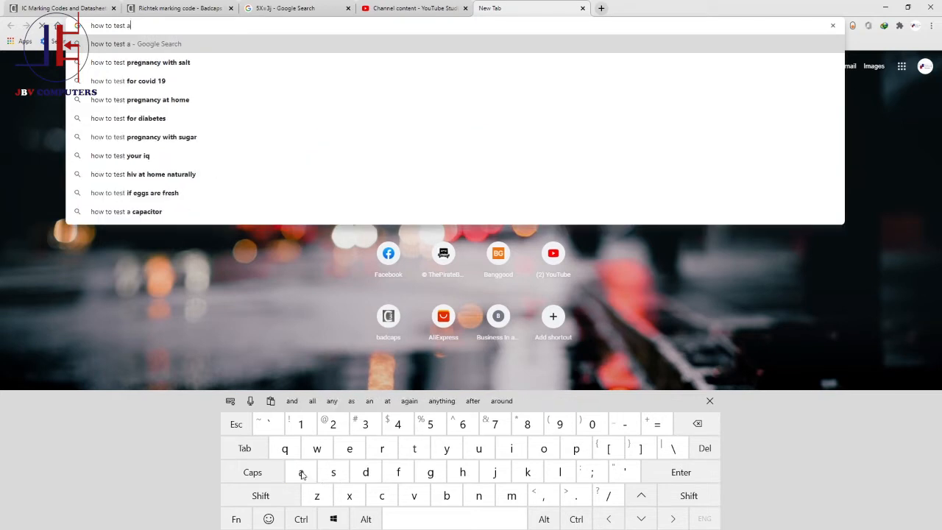
text(deskt)
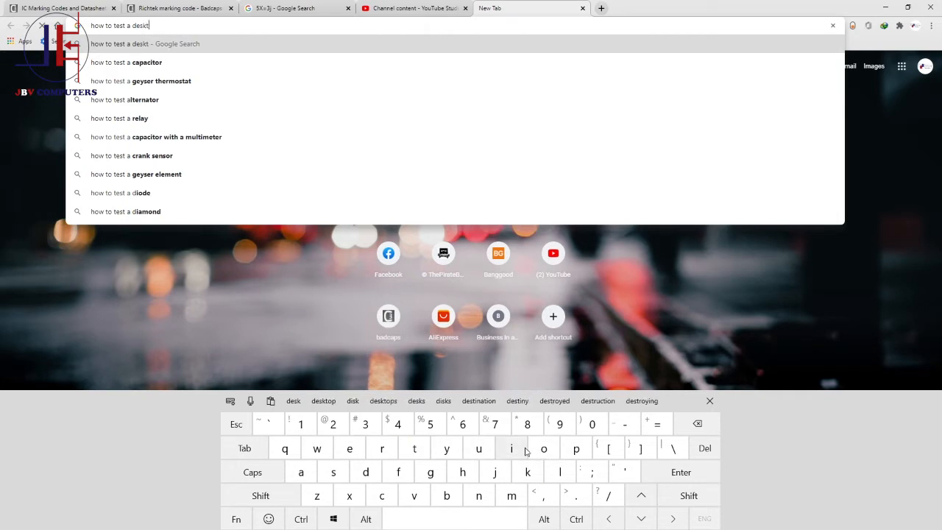
text(op power)
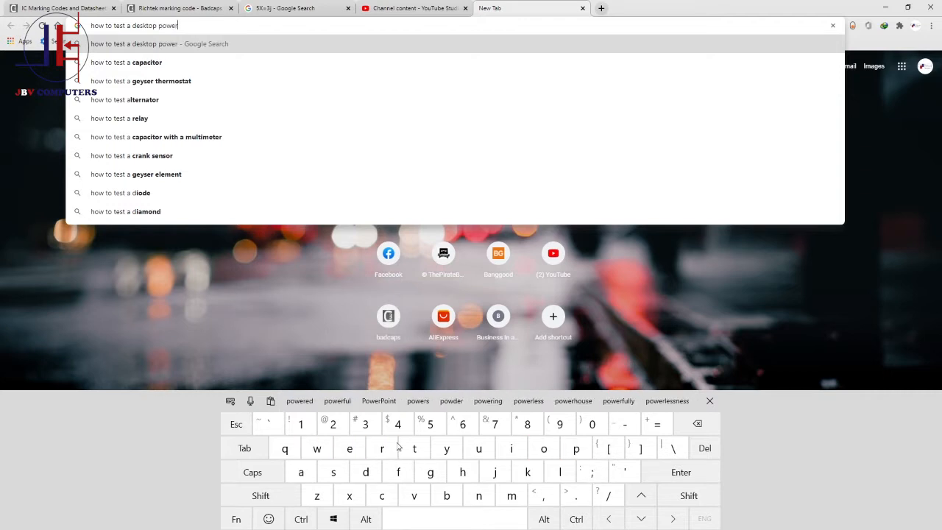
key(u)
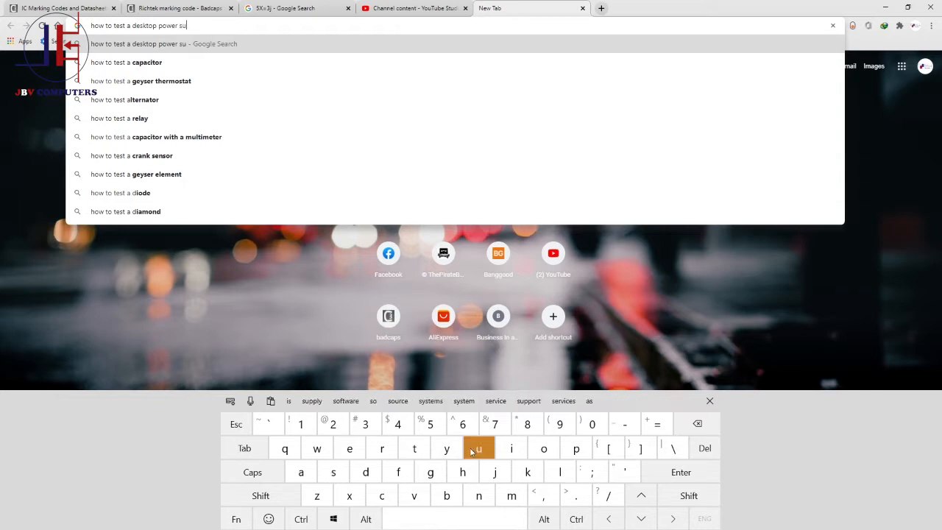
text(pply)
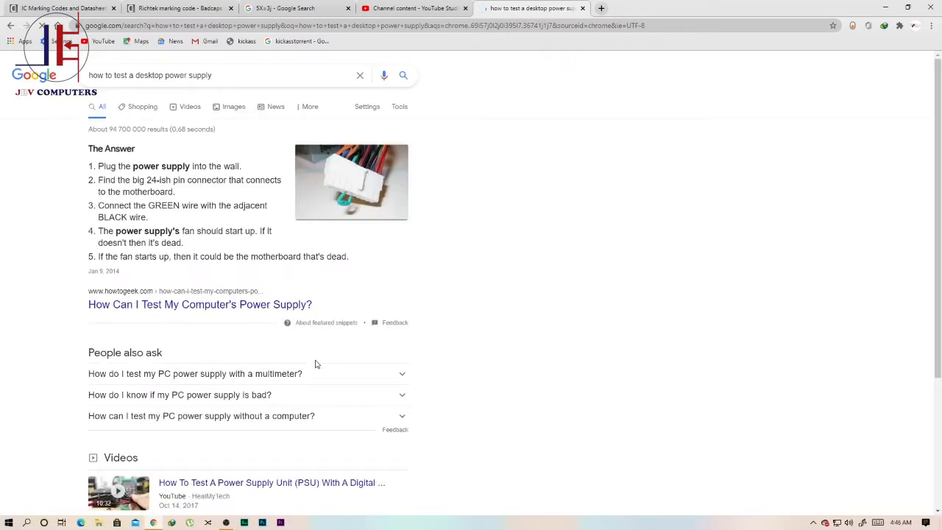
mouse_move(180, 311)
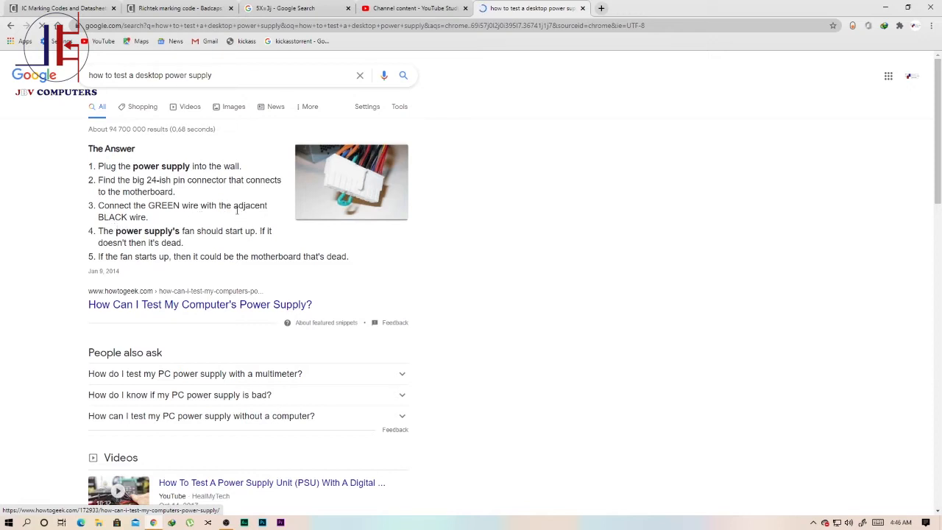
Follow the "How Can I Test My Computer's Power Supply?" How-To Geek result.
click(201, 304)
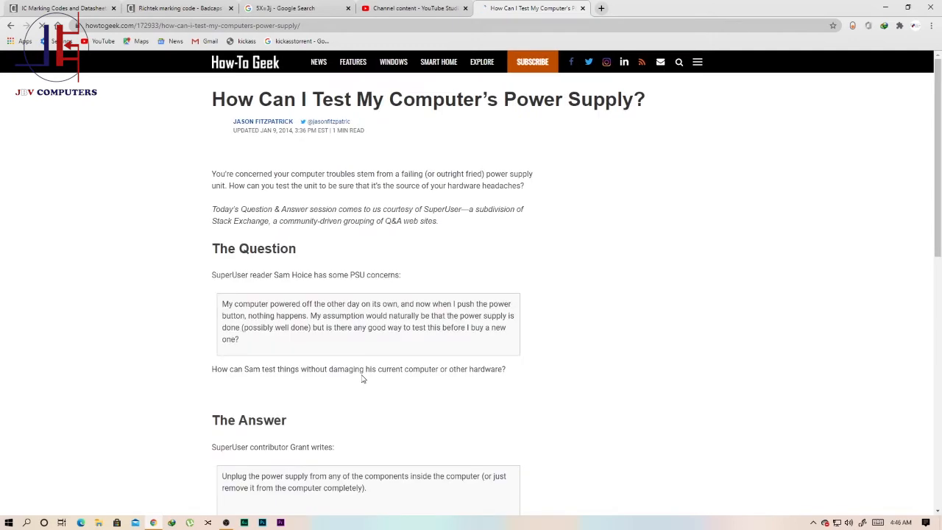
scroll(down, 3)
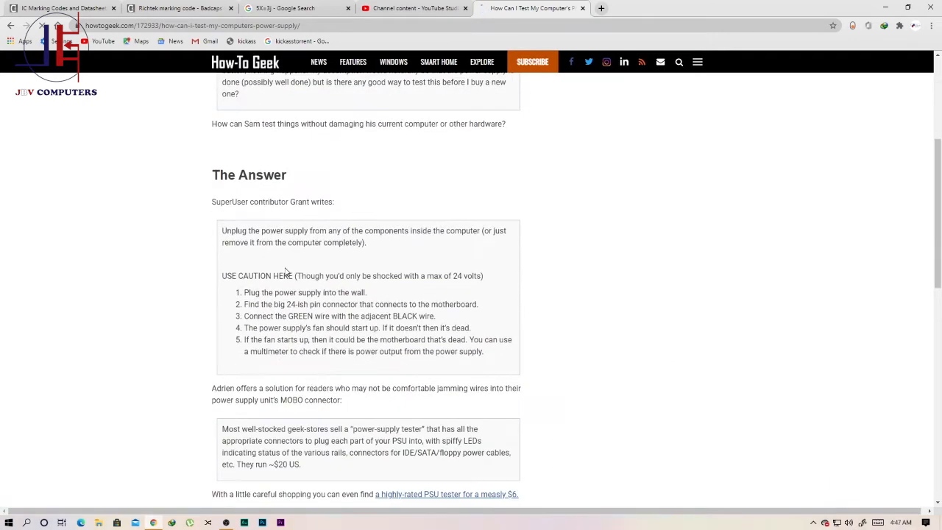
scroll(down, 3)
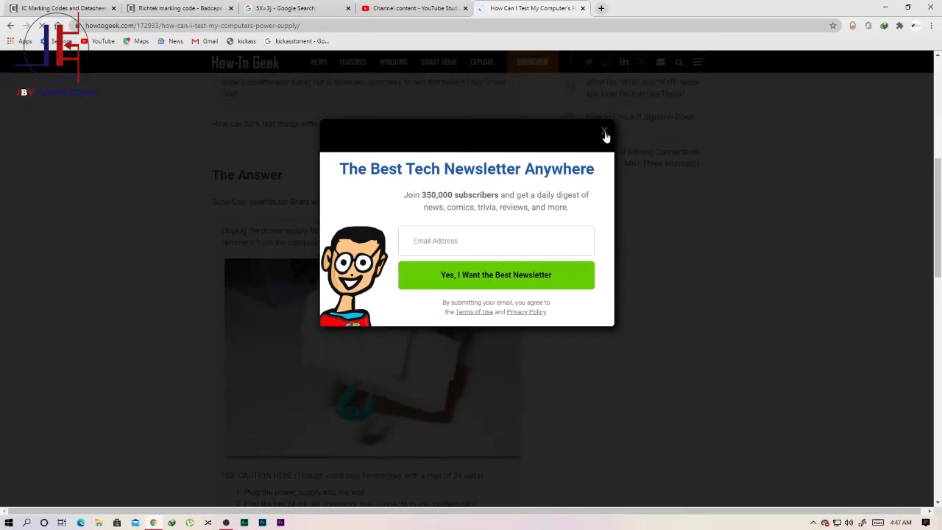
click(605, 135)
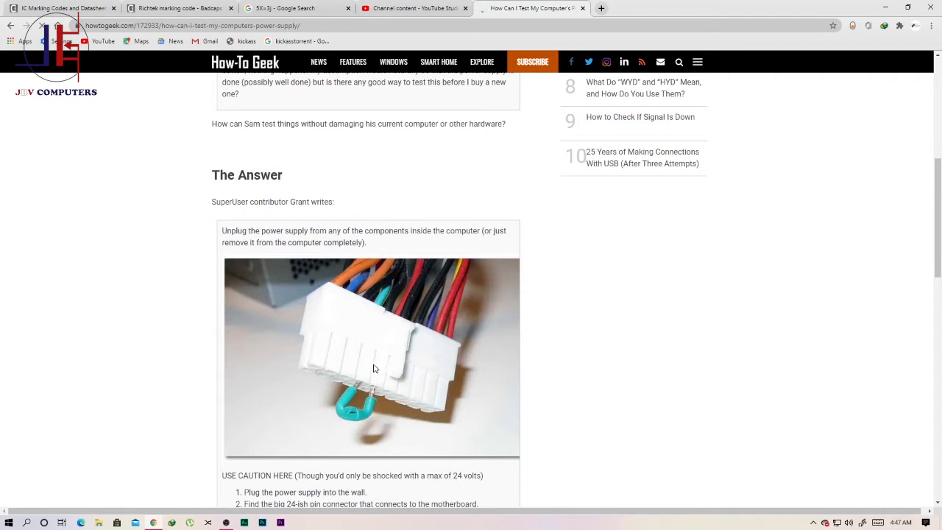
scroll(down, 3)
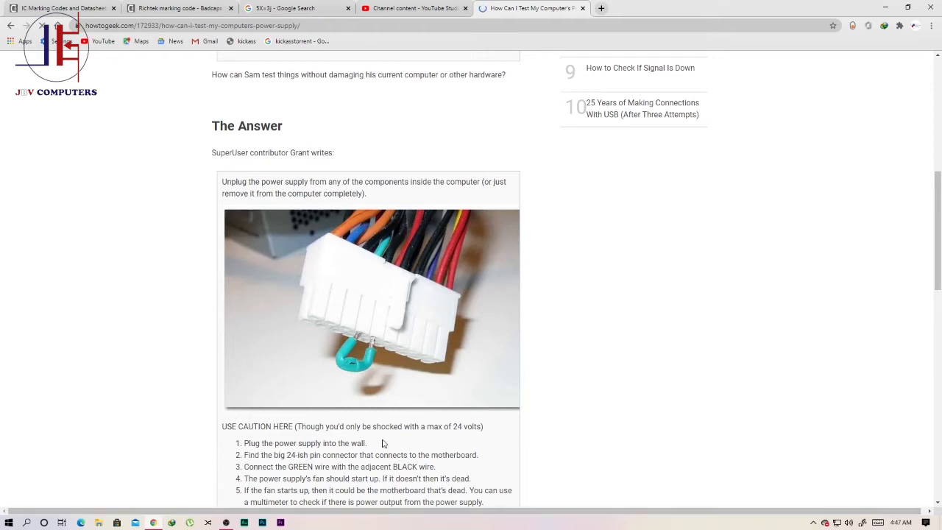
scroll(down, 3)
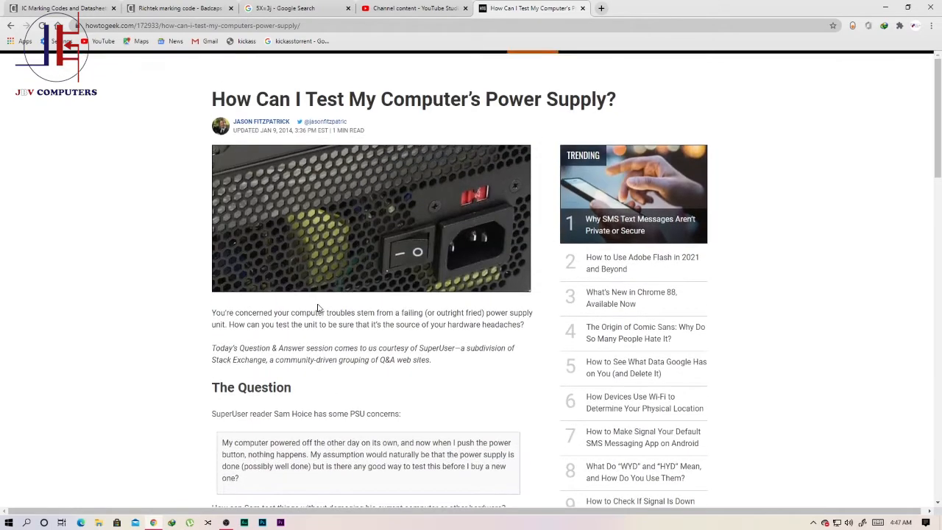
scroll(down, 3)
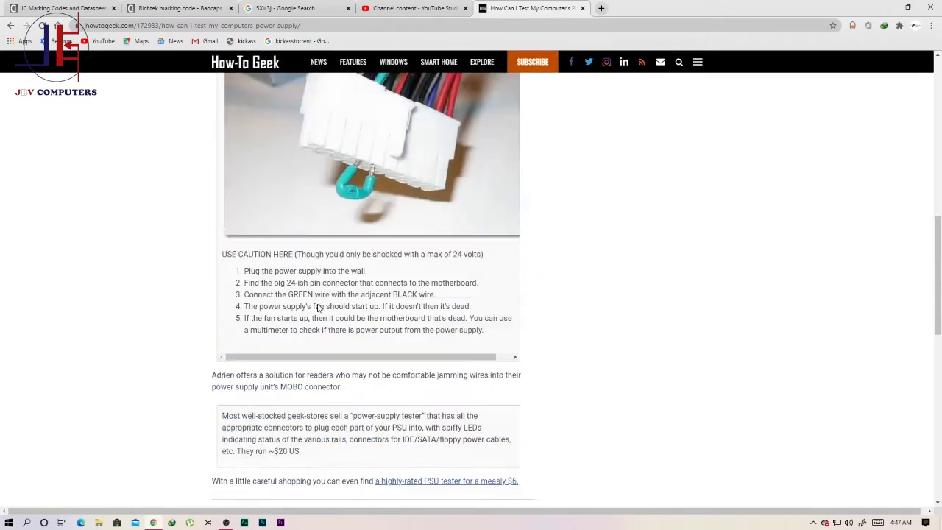